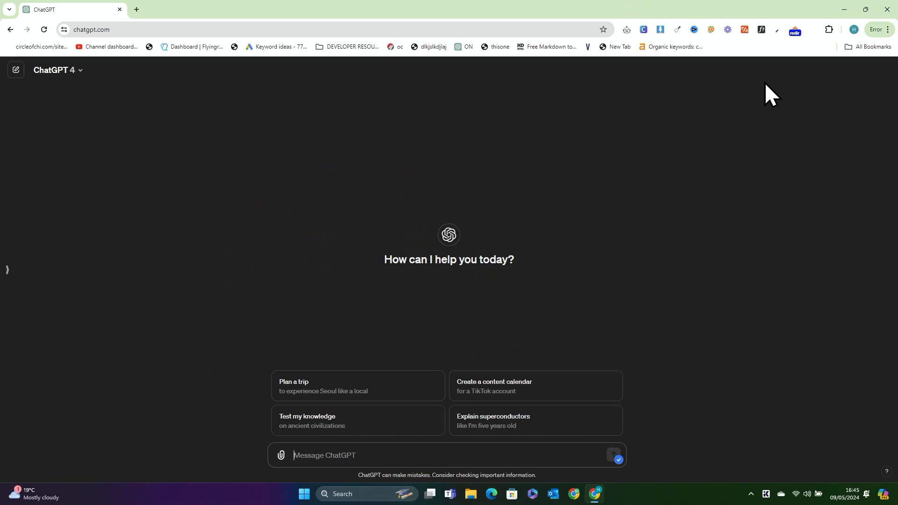
mouse_move(731, 98)
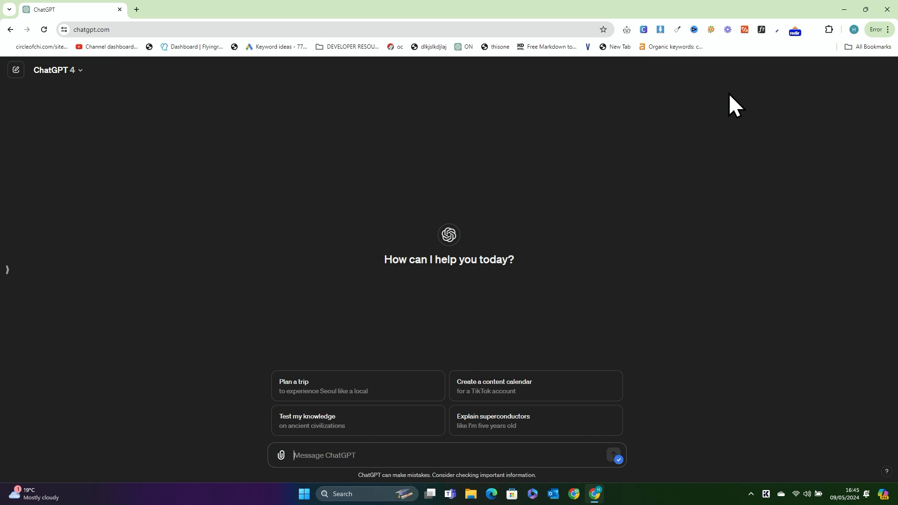
- Ask ChatGPT for a blog keyword for a classic menswear website and send it
text(give me a)
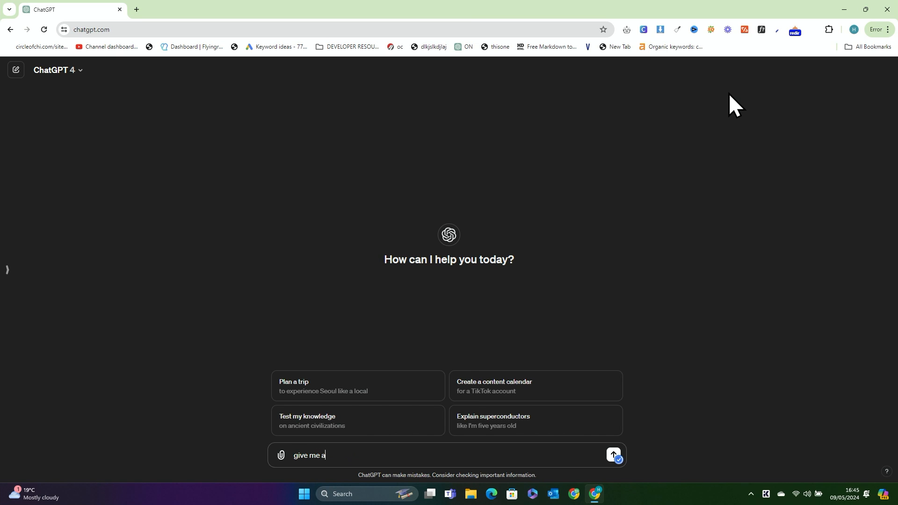
text(keyword for a)
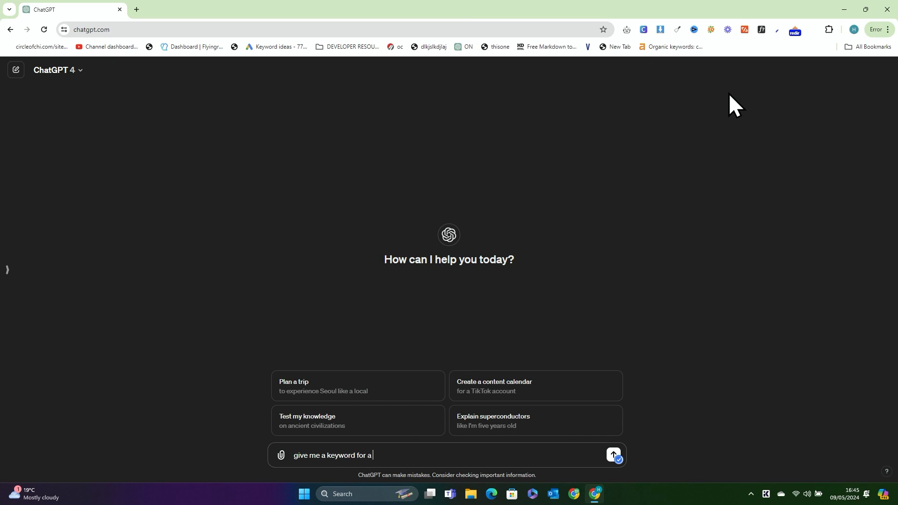
text(blog)
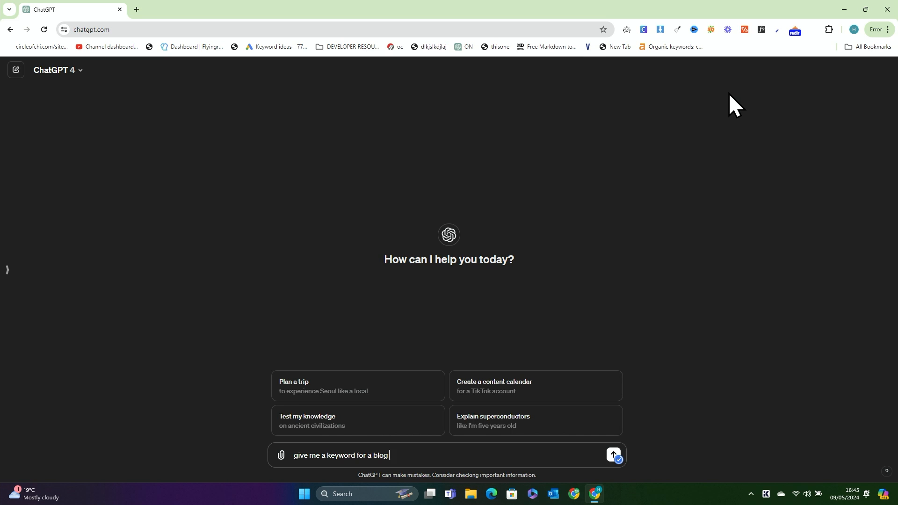
text(for a website in cal)
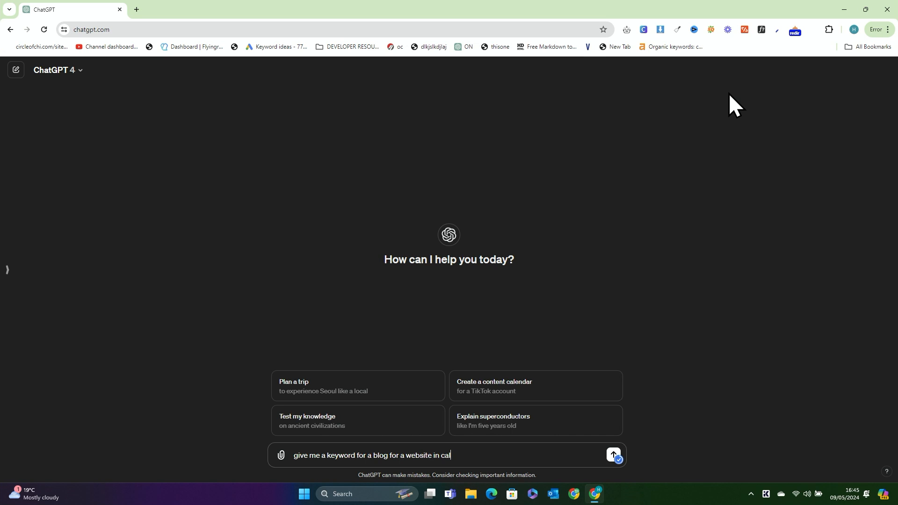
click(613, 455)
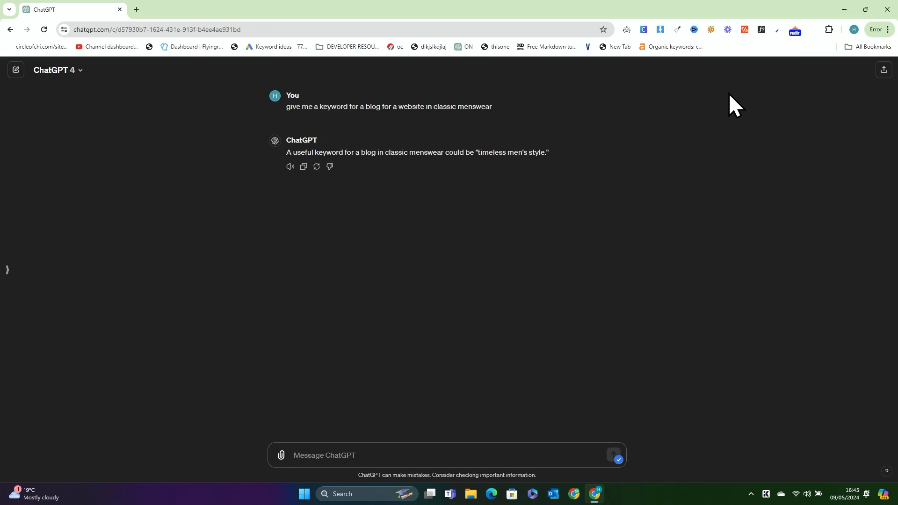
- Reply that it's not good enough and request a nicher keyword that brings traffic to the website
text(that is not good enough, please give me something a bit nicher, and something that will)
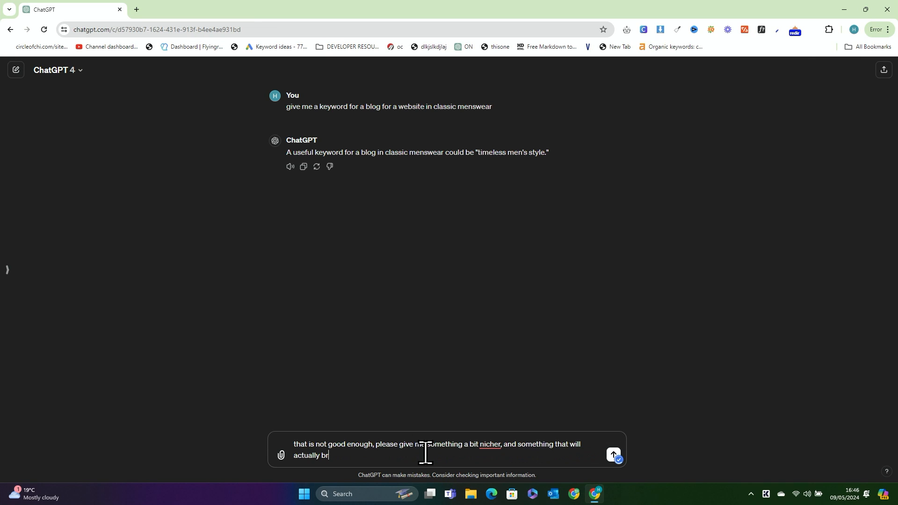
text(ing=)
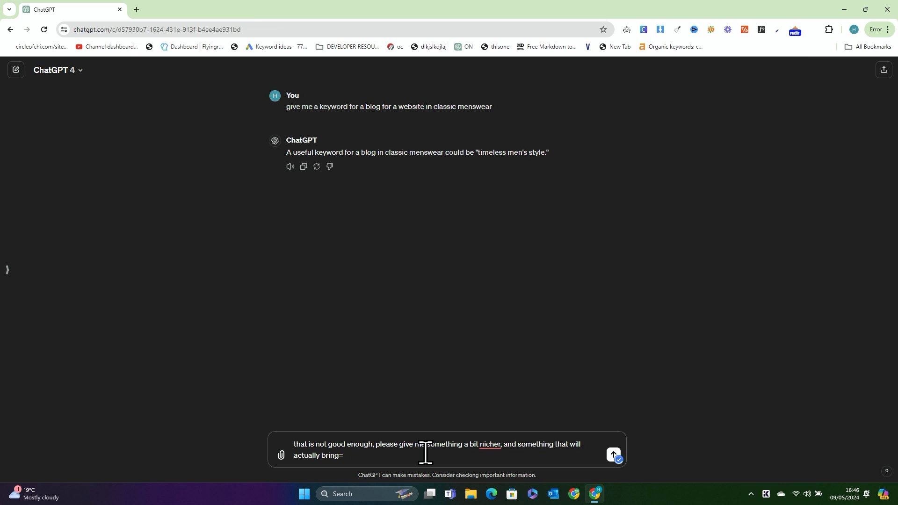
text(traffic to my website)
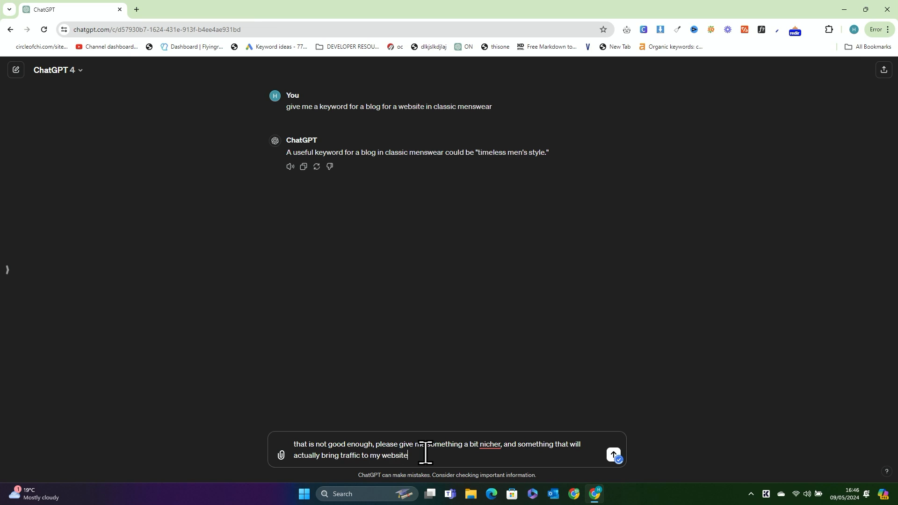
click(612, 455)
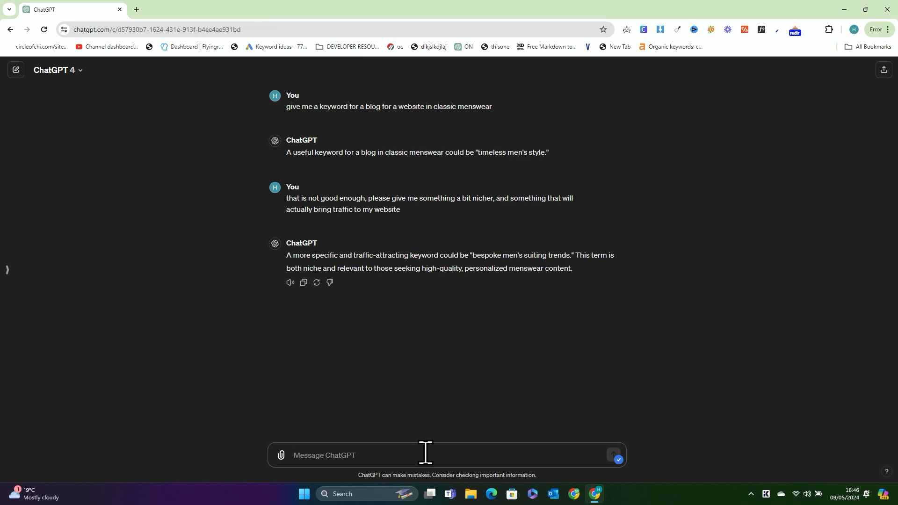
- Start a new empty ChatGPT conversation
click(16, 69)
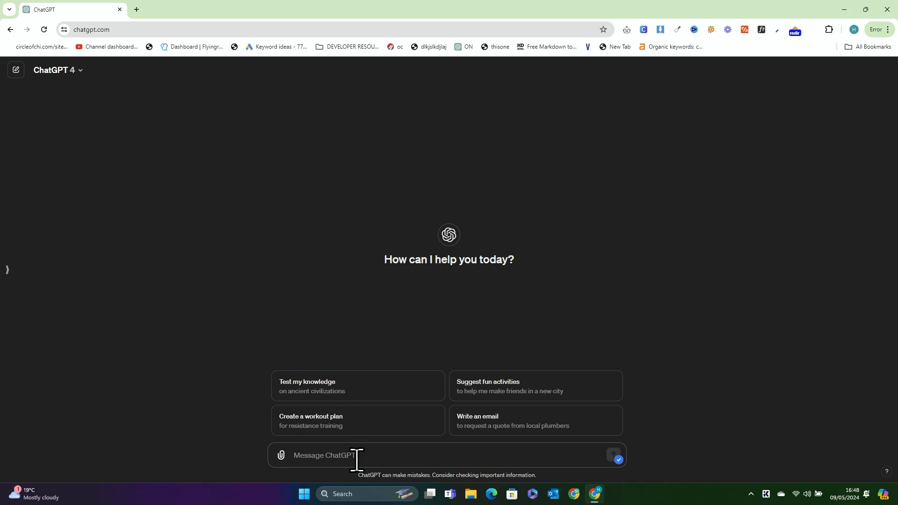
text(Can you)
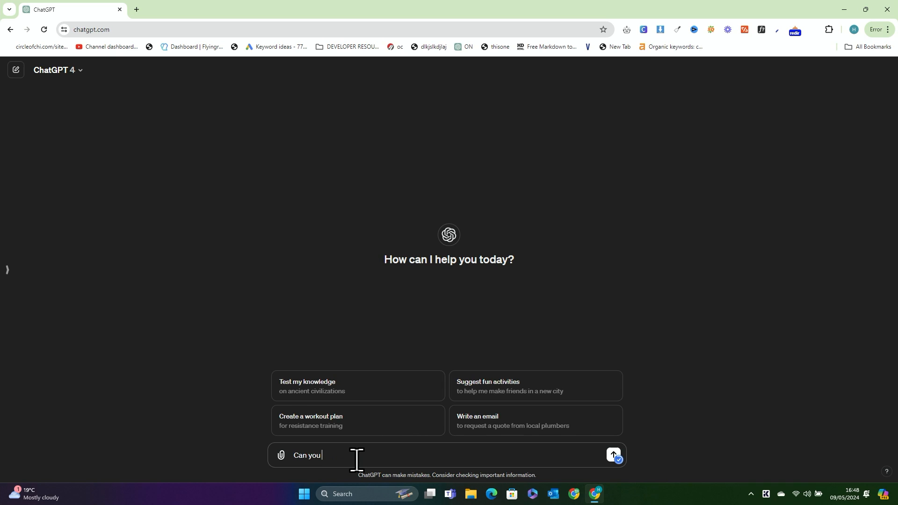
text(take a look at my web)
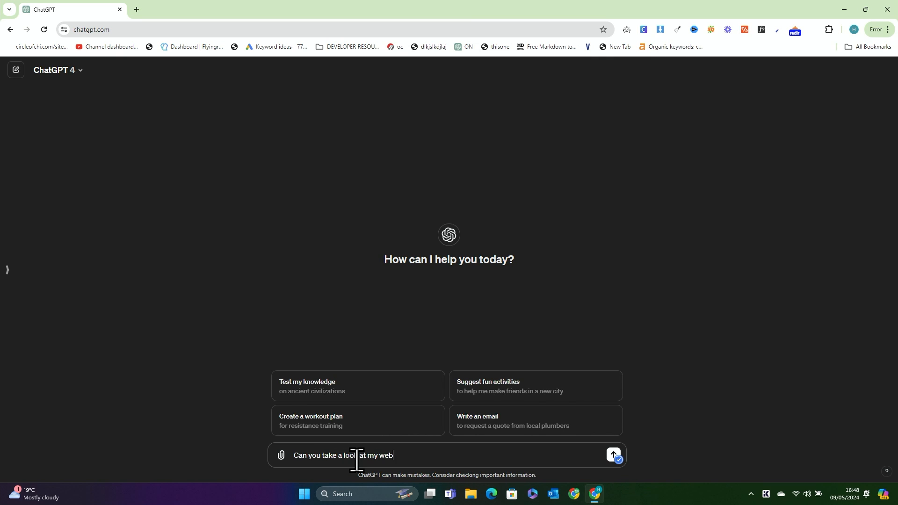
text(site, https://2men)
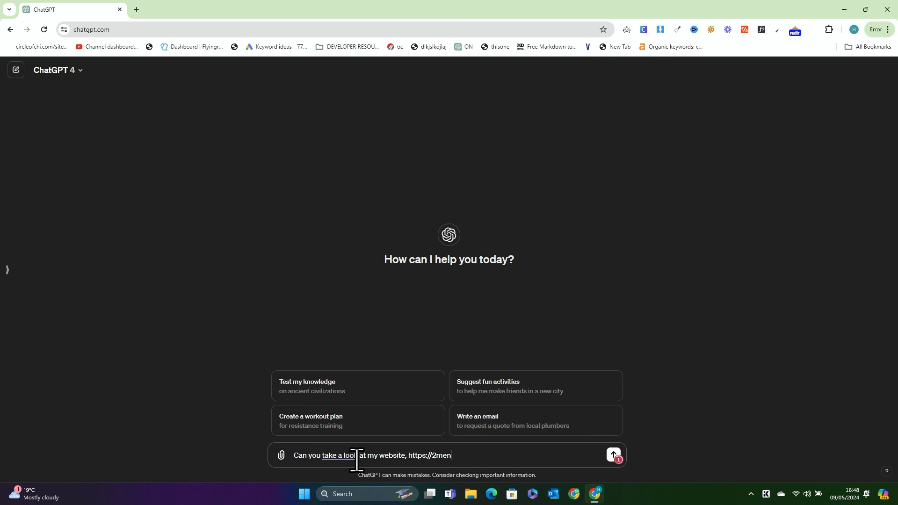
text(.it, on bing, and)
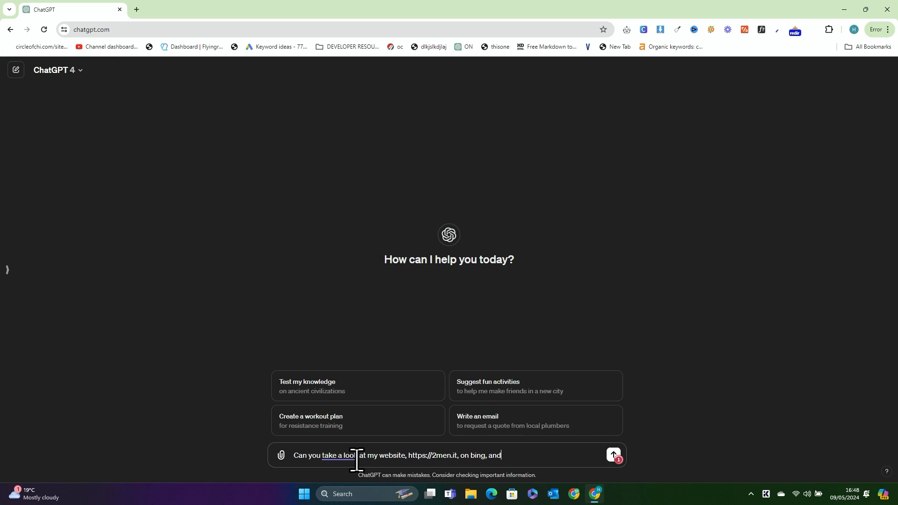
text(see)
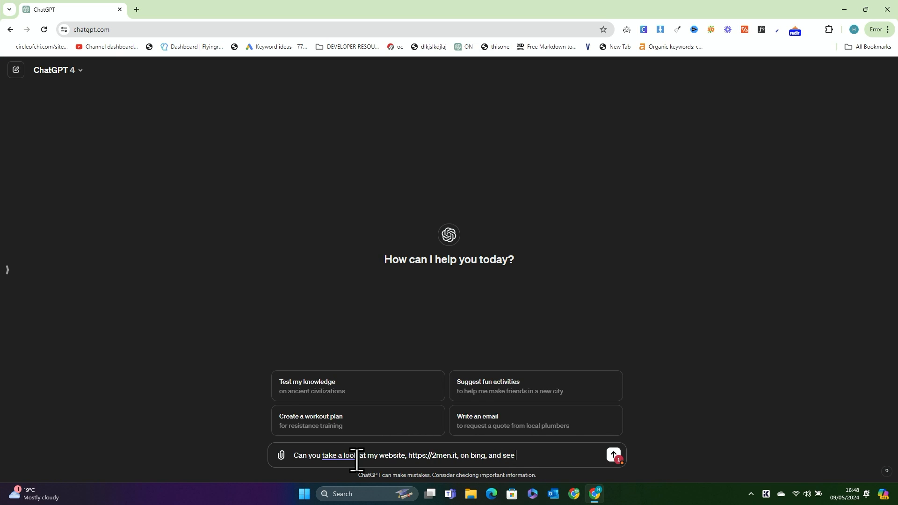
text(what the website does, what it's about, what they sell, etc.)
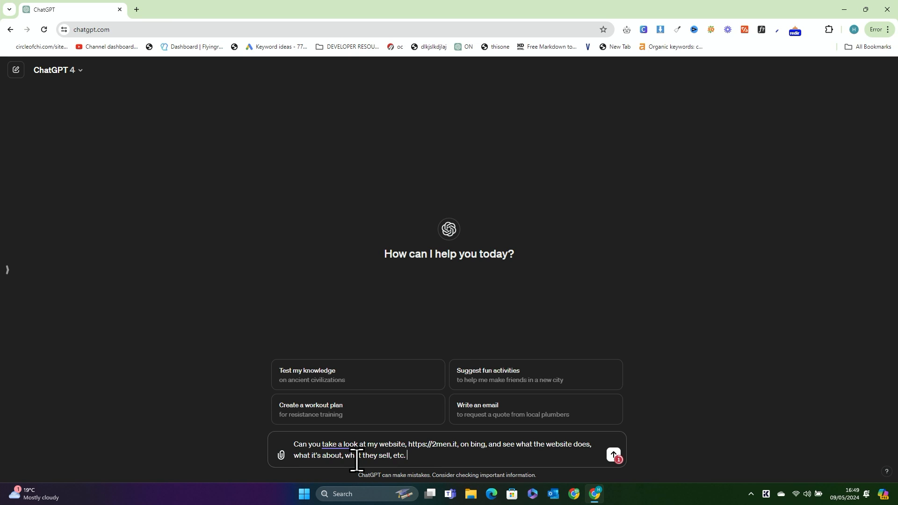
click(613, 455)
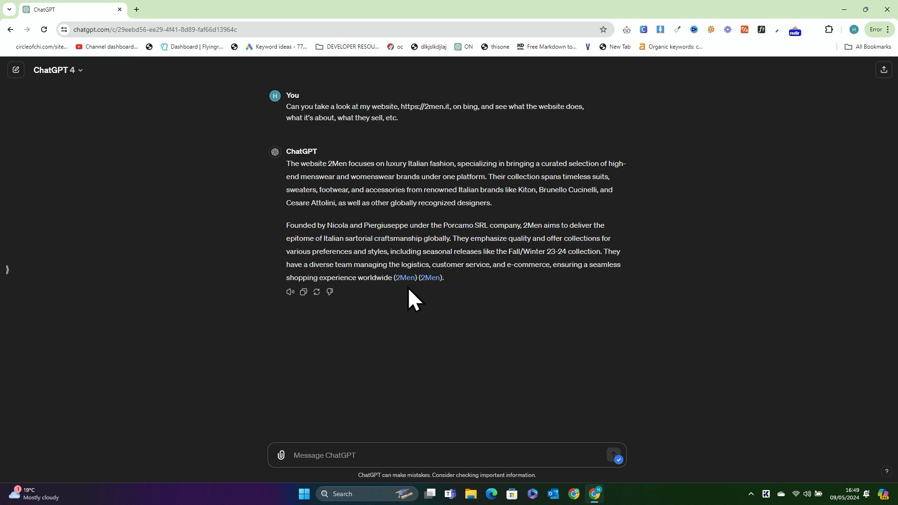
double_click(337, 225)
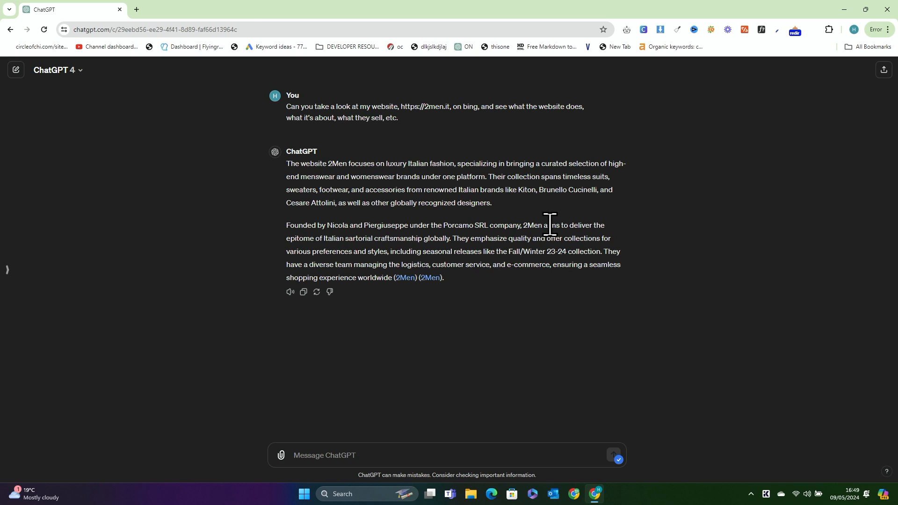
mouse_move(508, 270)
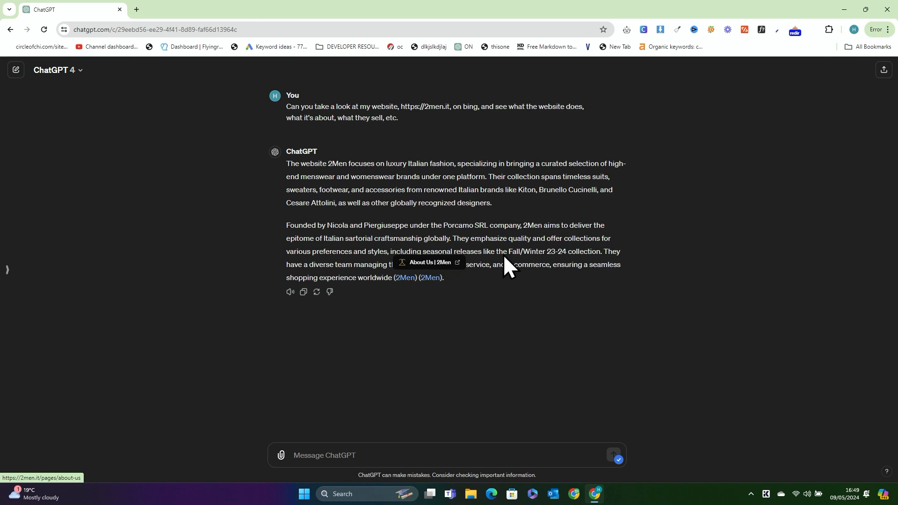
mouse_move(389, 462)
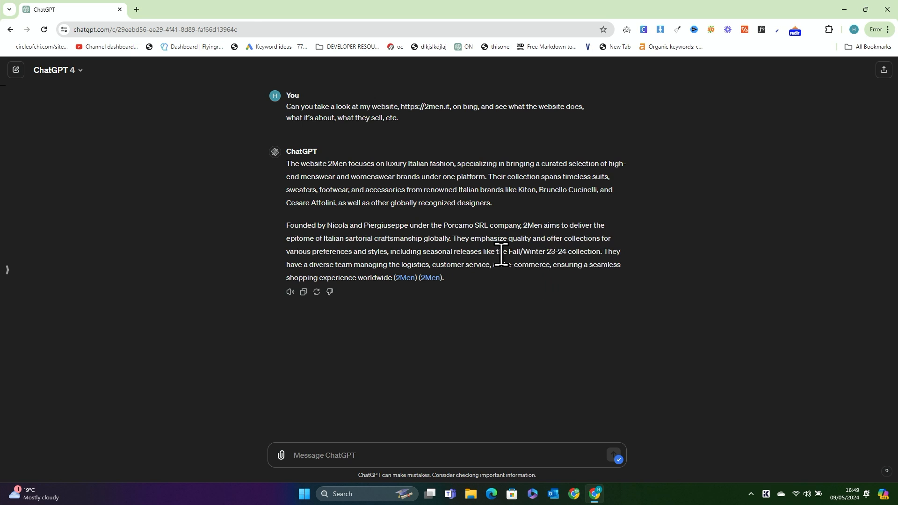
- Write a follow-up asking for a good keyword that will bring traffic to 2Men
drag(507, 251, 601, 263)
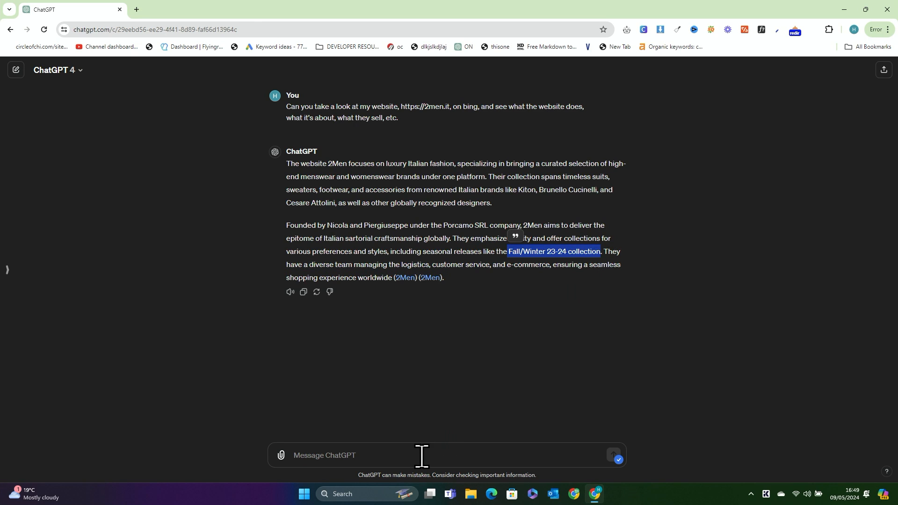
text(Can you now give me a good keyword that will bring traffic to 2men a)
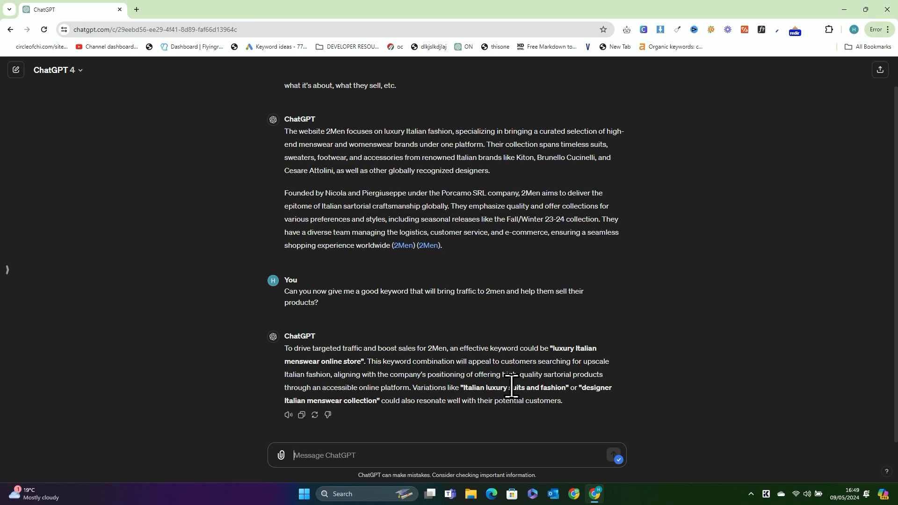
mouse_move(389, 425)
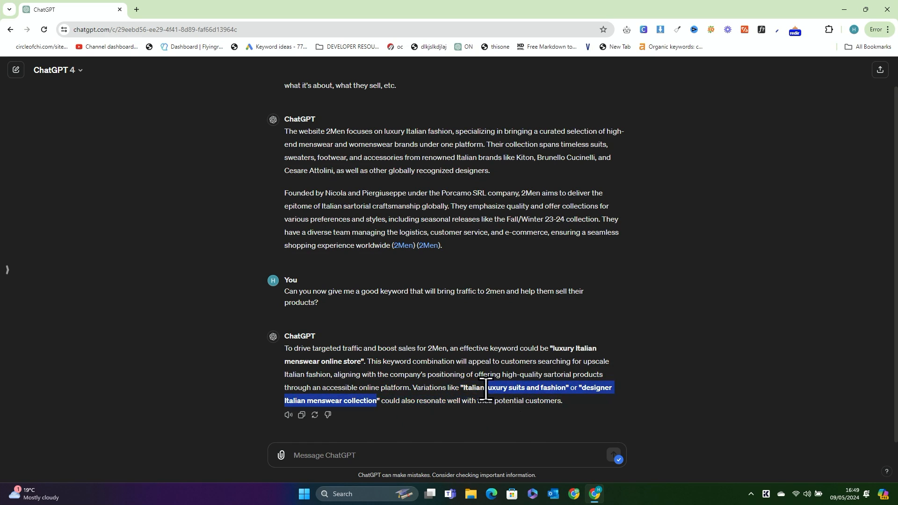
- Begin the next prompt in the message box with "Now please a"
click(445, 455)
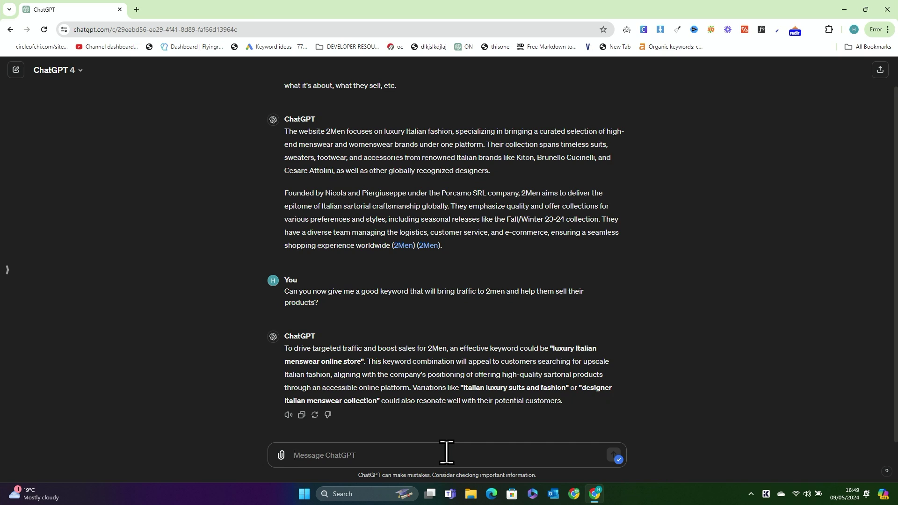
text(Now please a)
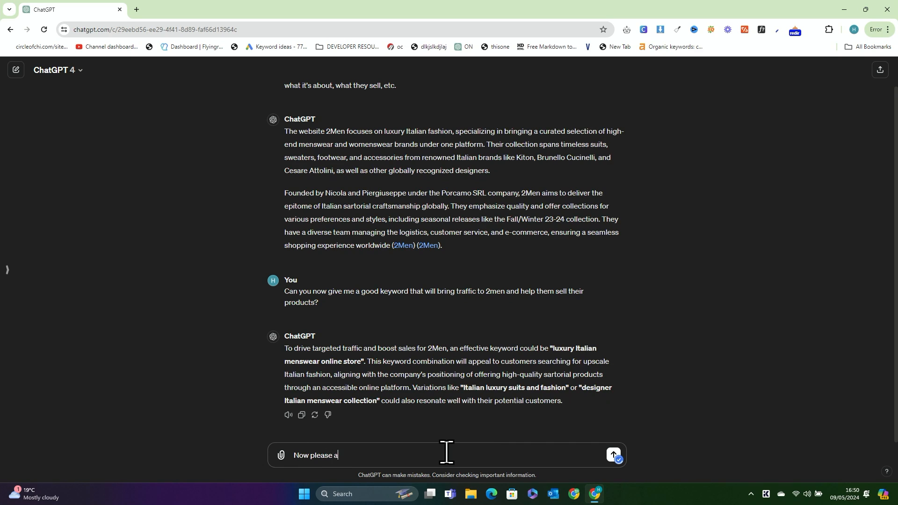
- Ask for keywords made super specific to 2Men and its brands, and send the prompt
text(make it super specific)
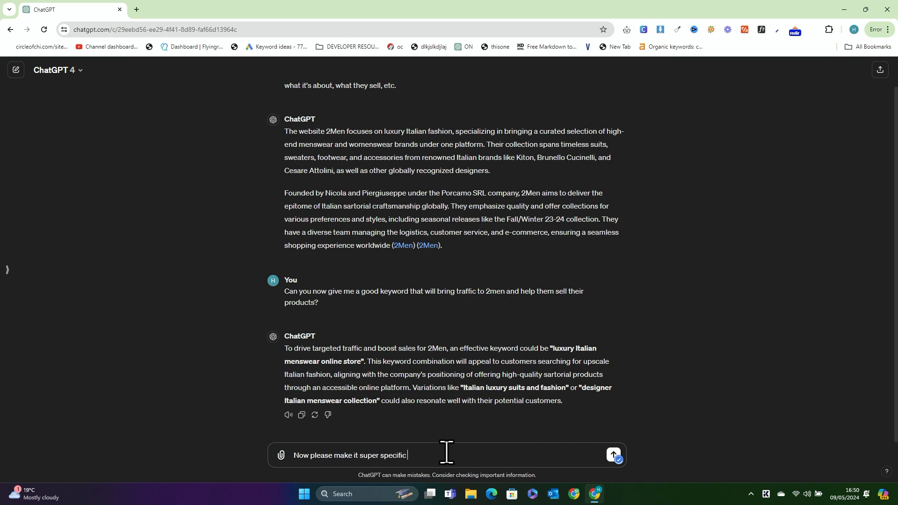
text(to 2men, thinking a bout what they're selling, and how we)
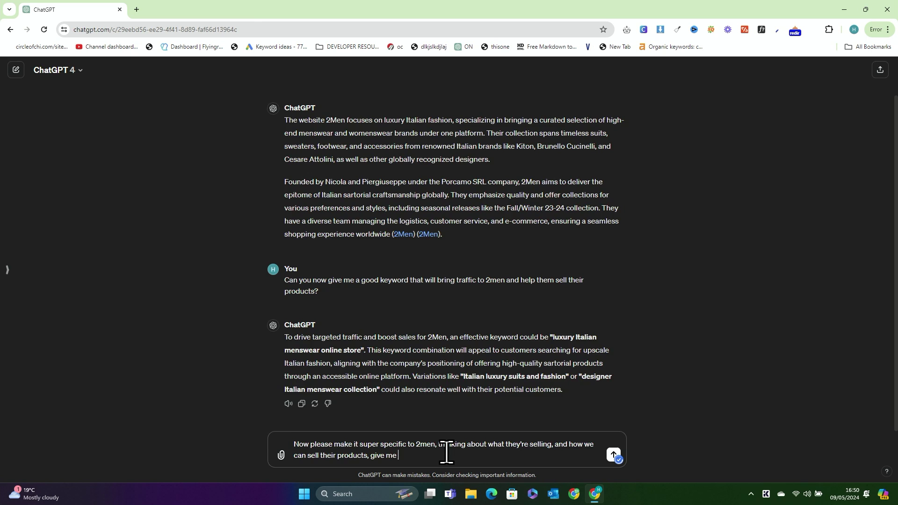
click(613, 455)
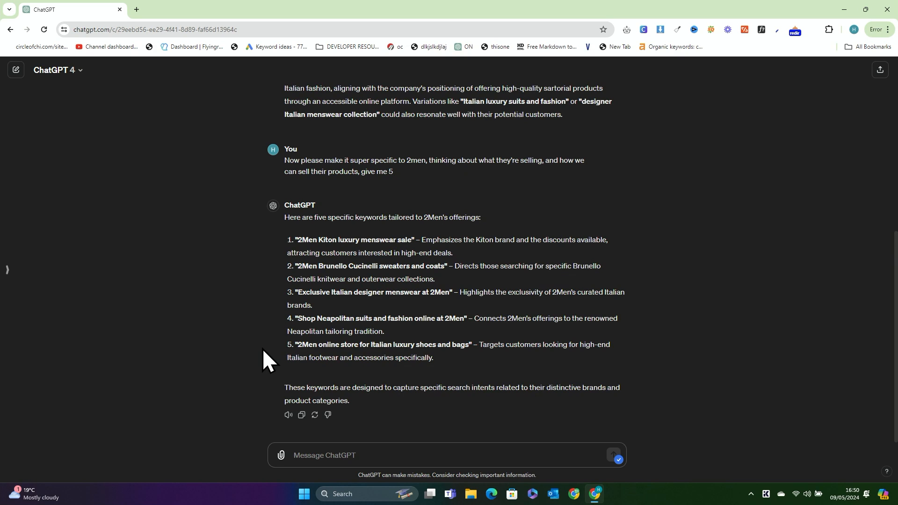
mouse_move(431, 276)
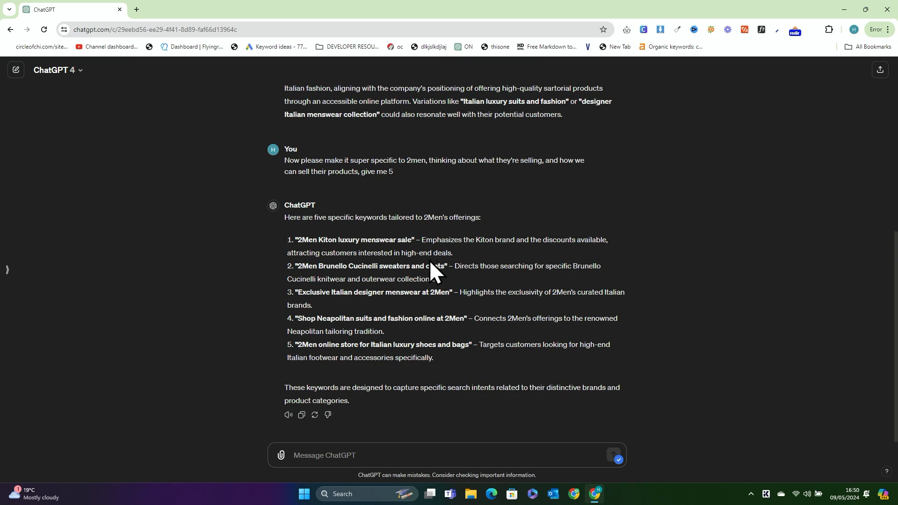
mouse_move(443, 284)
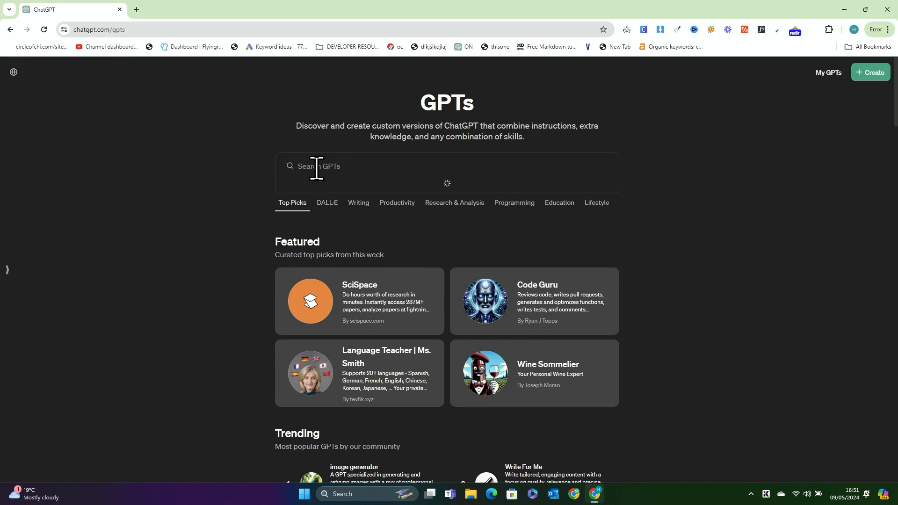
- Search the GPTs directory for "topical auth" and view the Topical Authority For SEO GPT Generator details
text(topical authority)
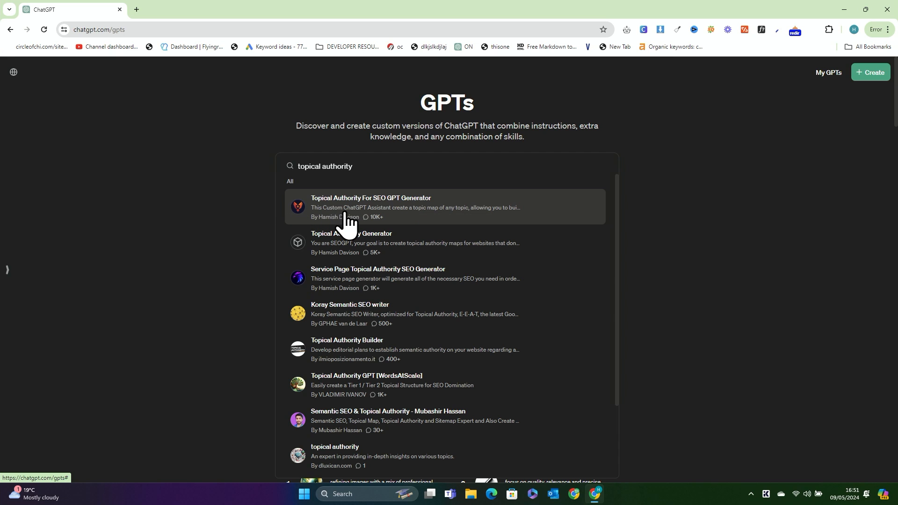
click(371, 203)
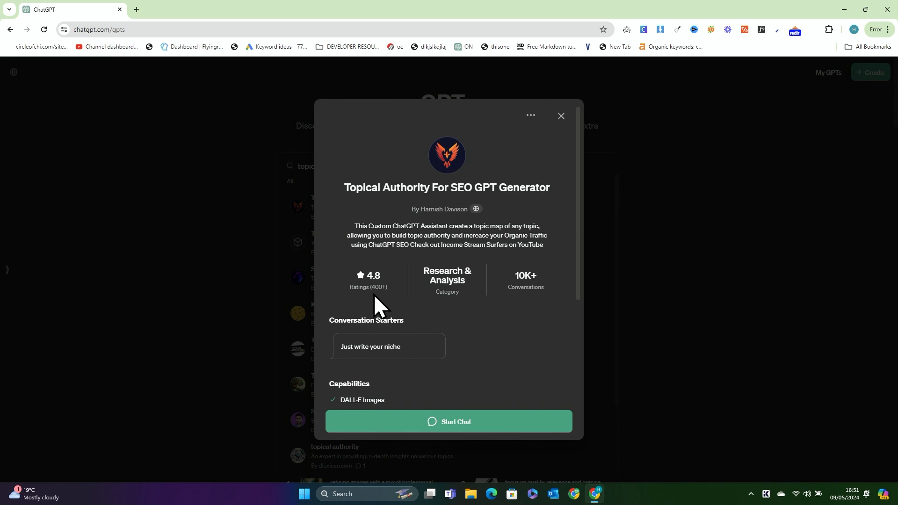
mouse_move(395, 316)
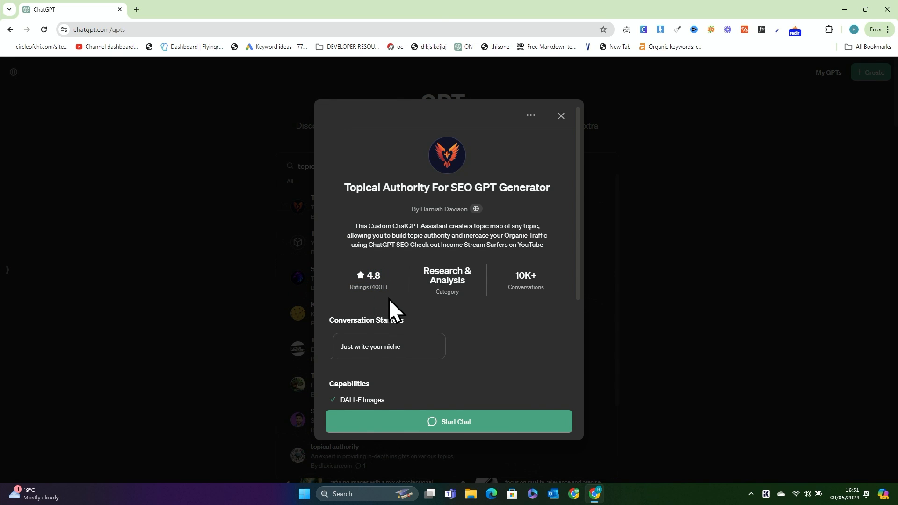
scroll(down, 3)
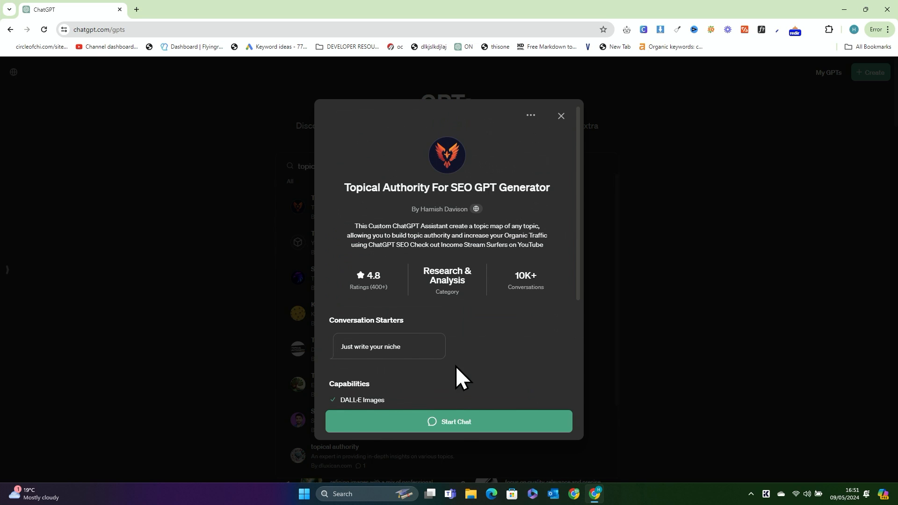
mouse_move(459, 422)
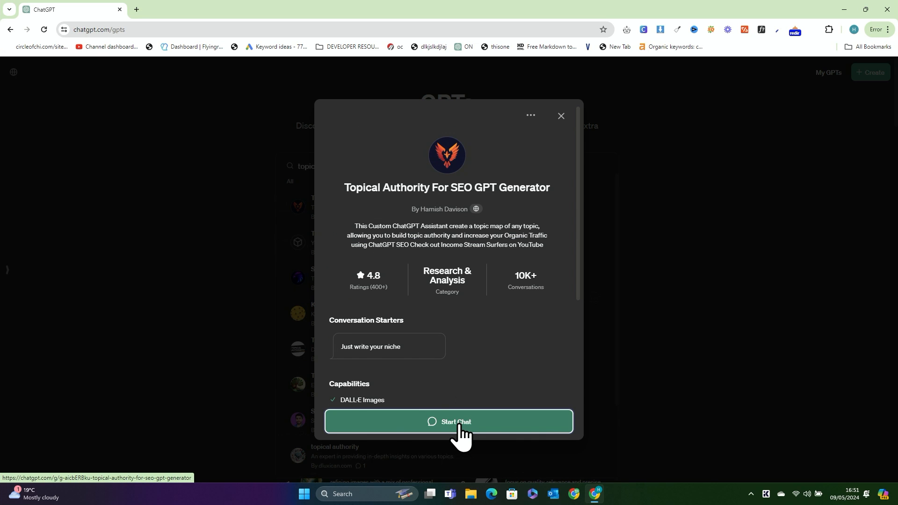
click(449, 421)
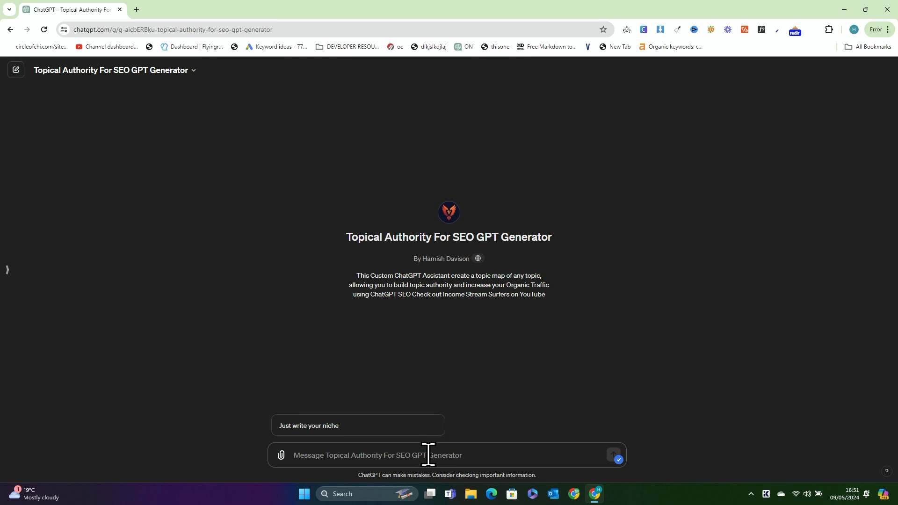
text(clasic menswear)
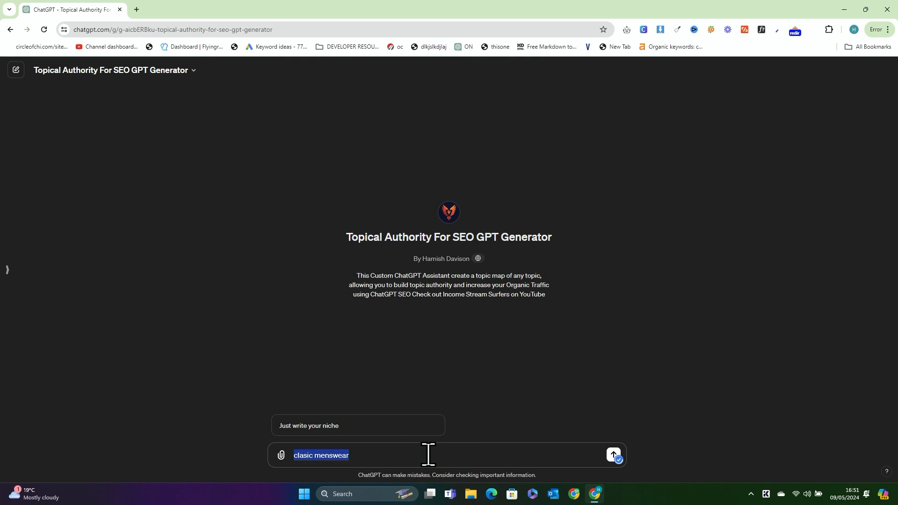
text(use bing to look up https:)
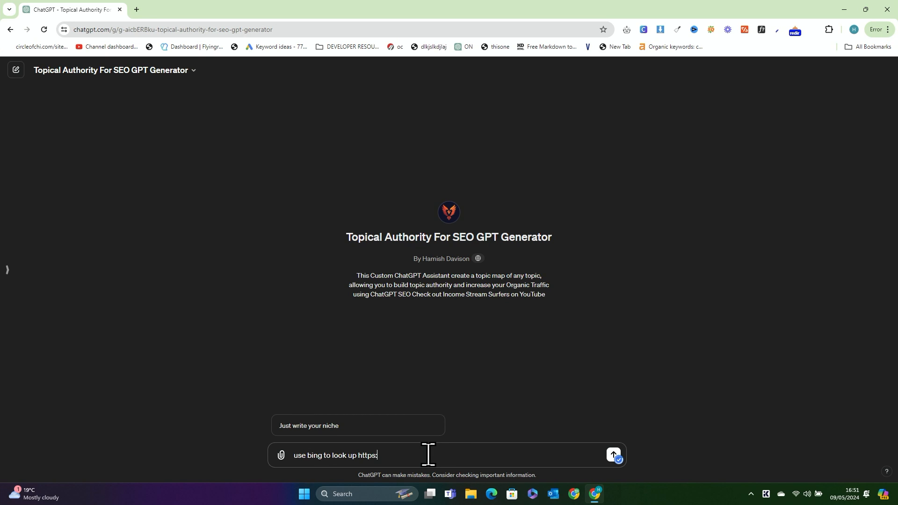
text(//2men.it and then)
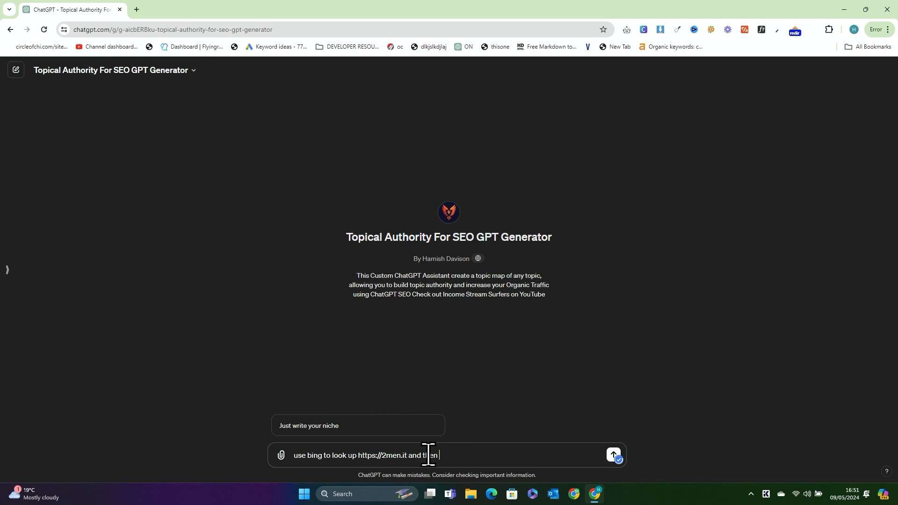
click(612, 455)
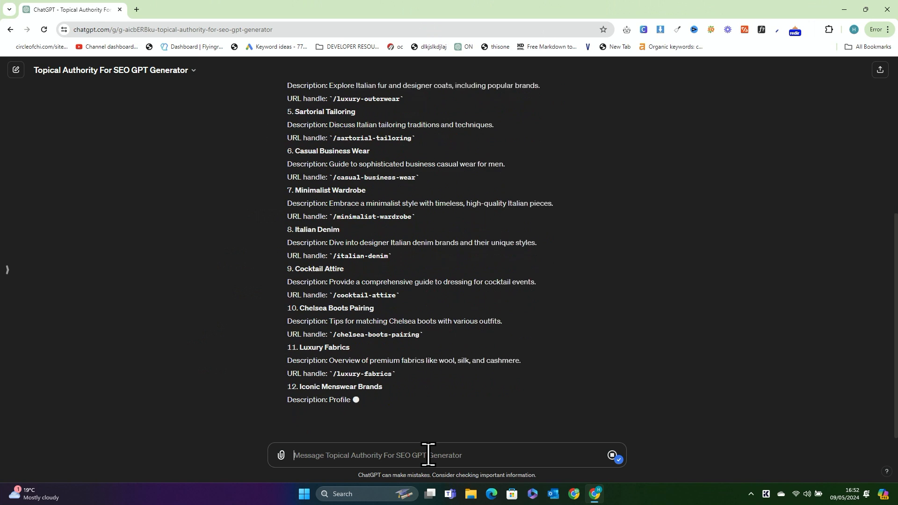
scroll(down, 3)
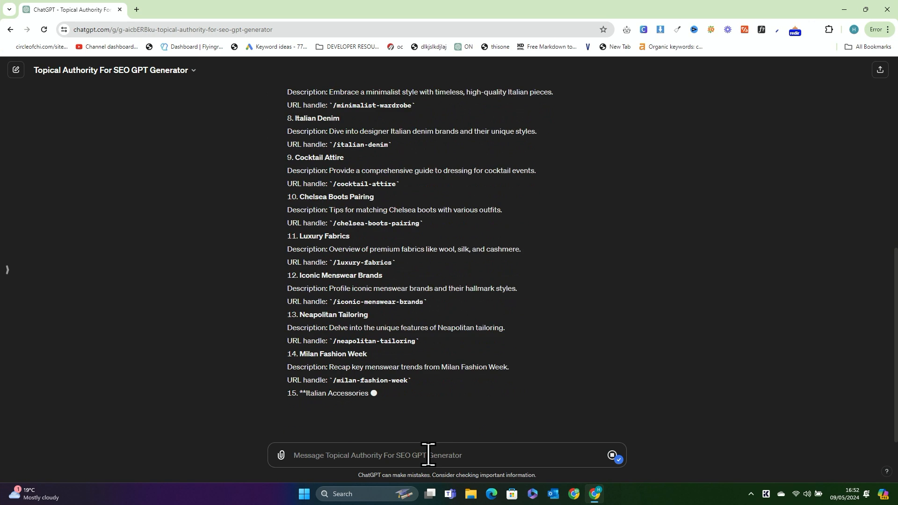
scroll(up, 3)
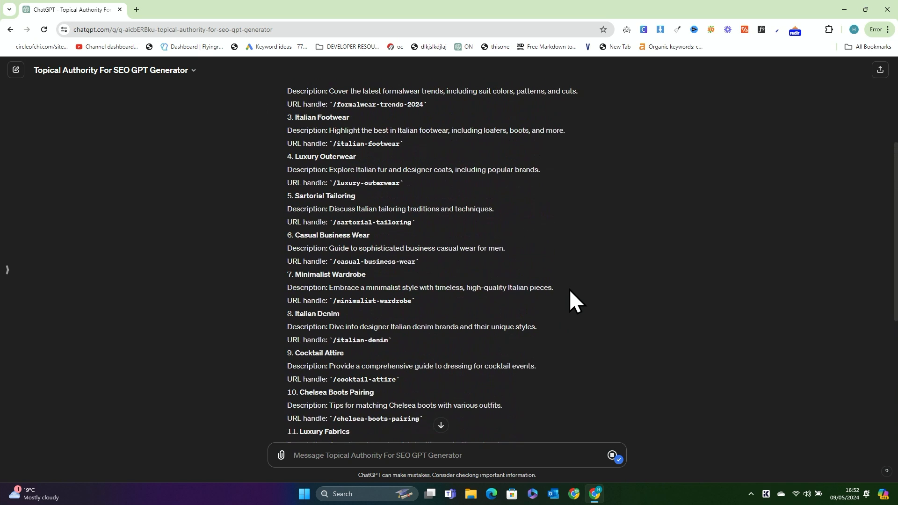
scroll(up, 3)
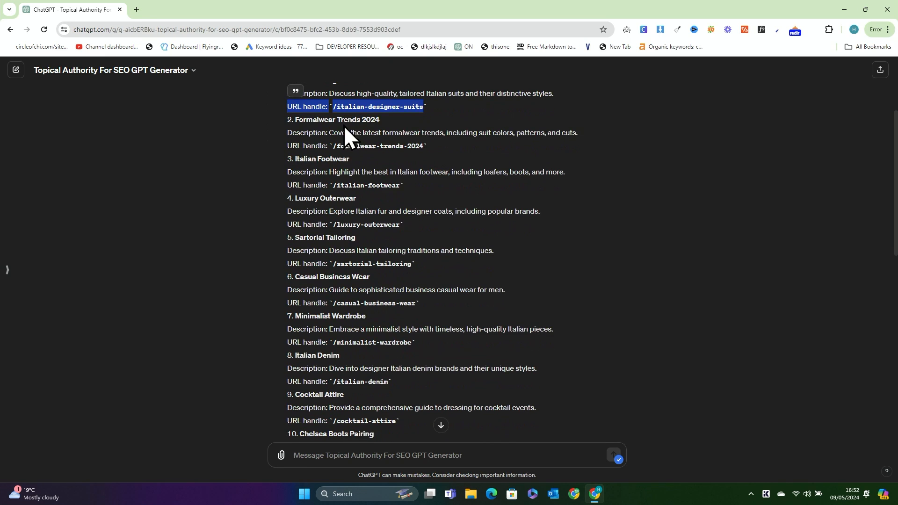
double_click(337, 119)
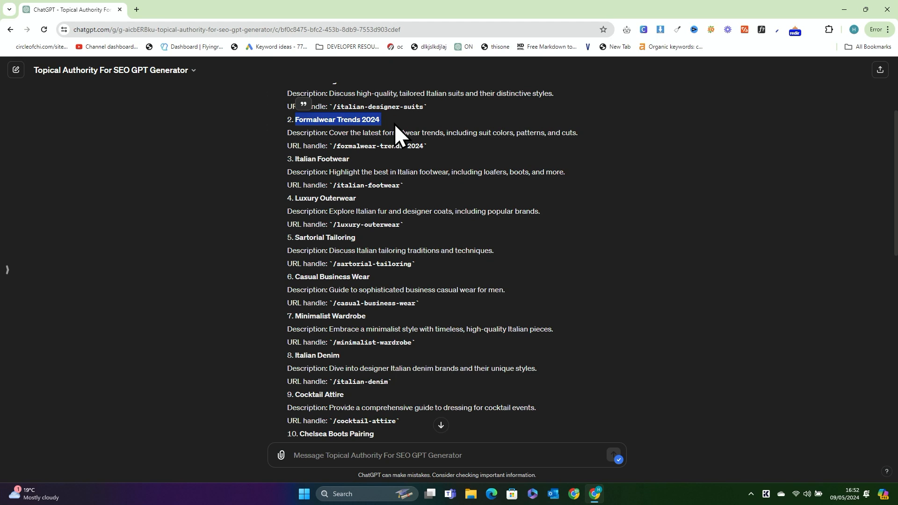
double_click(322, 159)
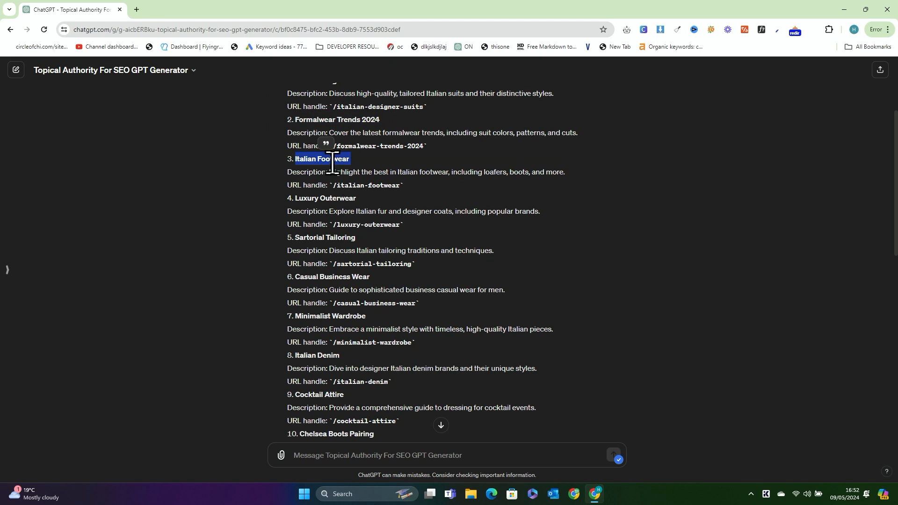
scroll(down, 3)
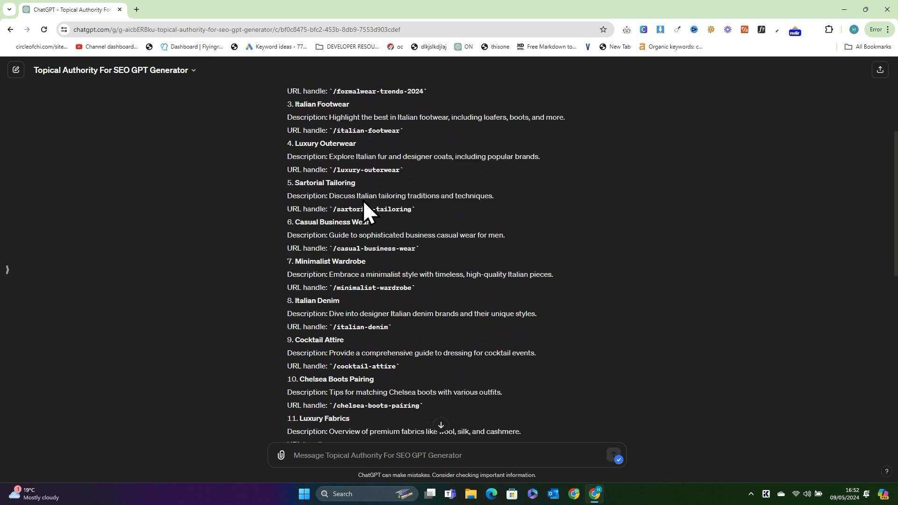
scroll(down, 3)
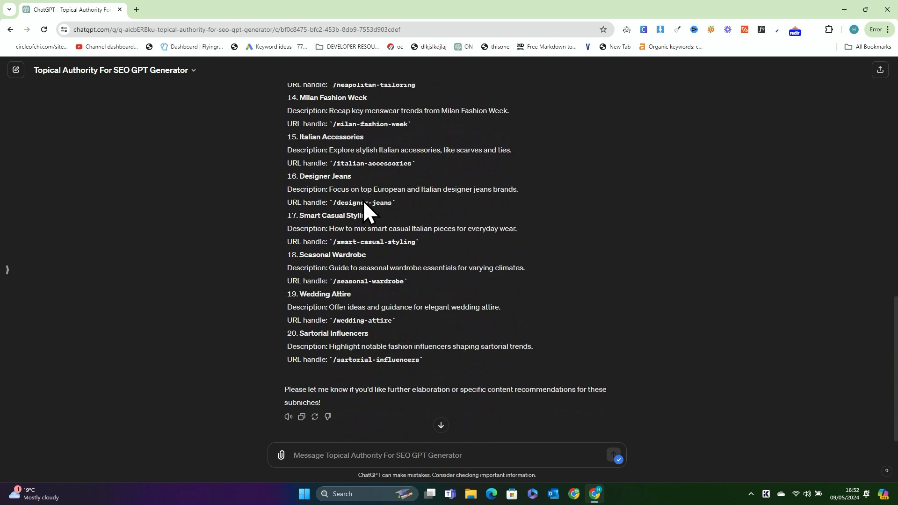
scroll(down, 3)
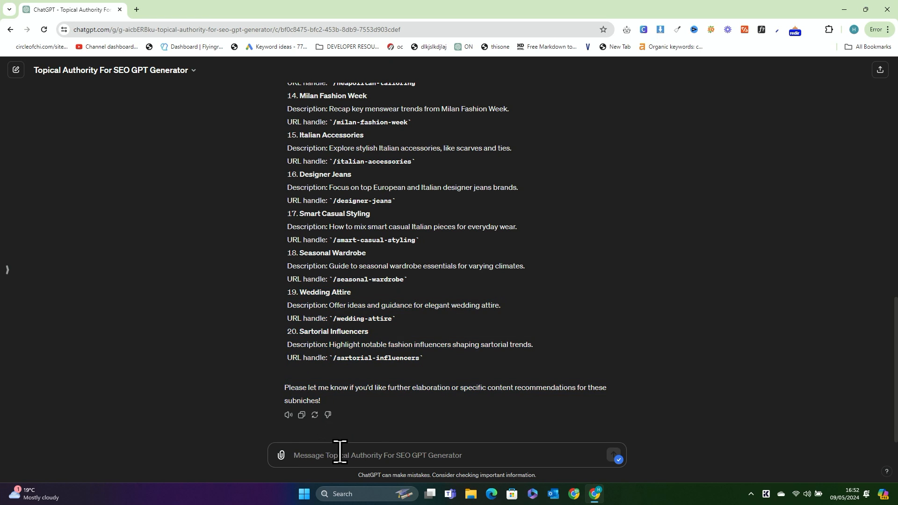
- Request the subpillar pages and scroll through the listed subtopics
text(now give me the subpilla)
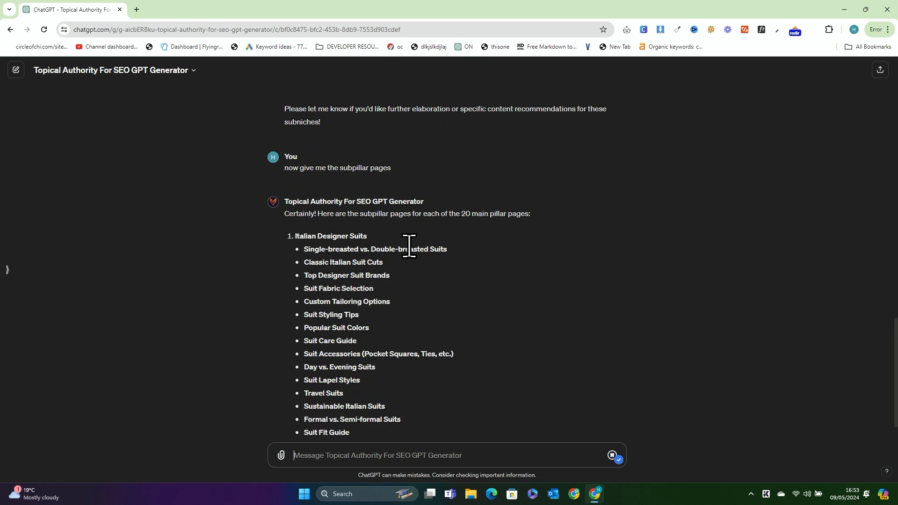
scroll(down, 3)
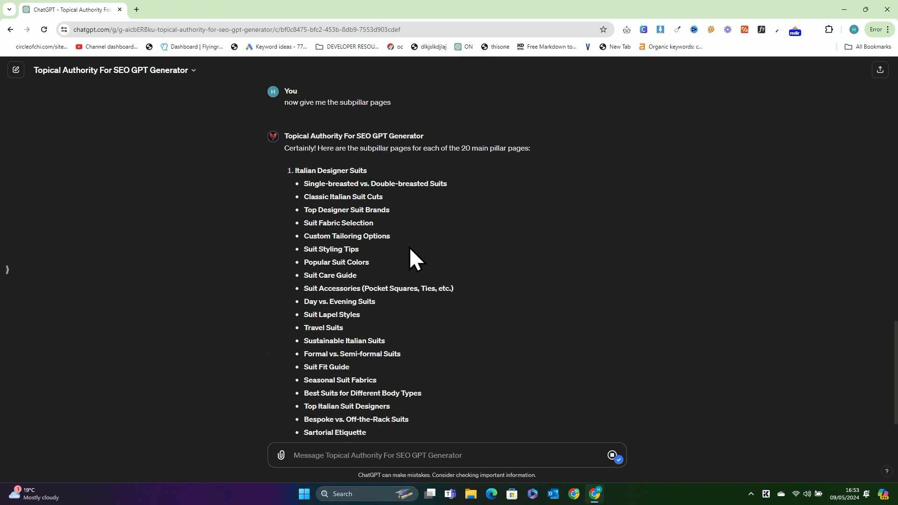
scroll(down, 3)
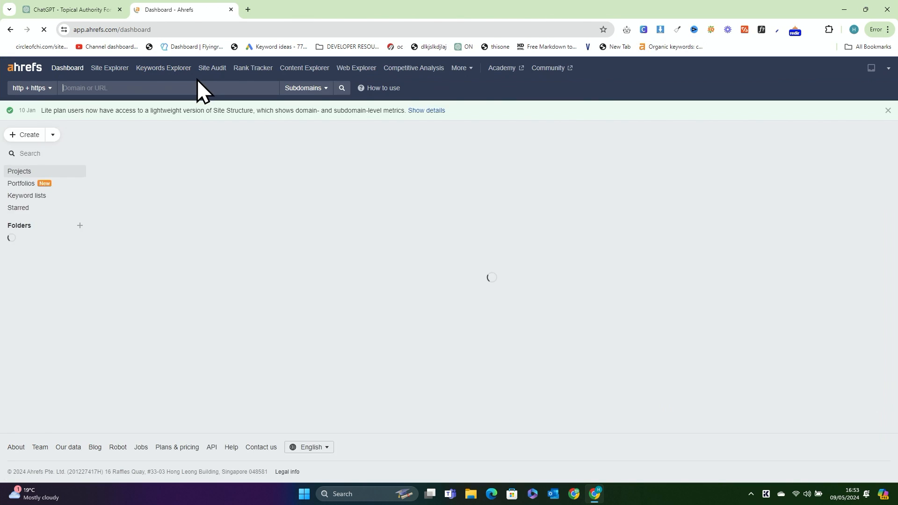
- Run the pasted subpillar keywords in Keywords Explorer with the country switched from Spain to United States
click(162, 68)
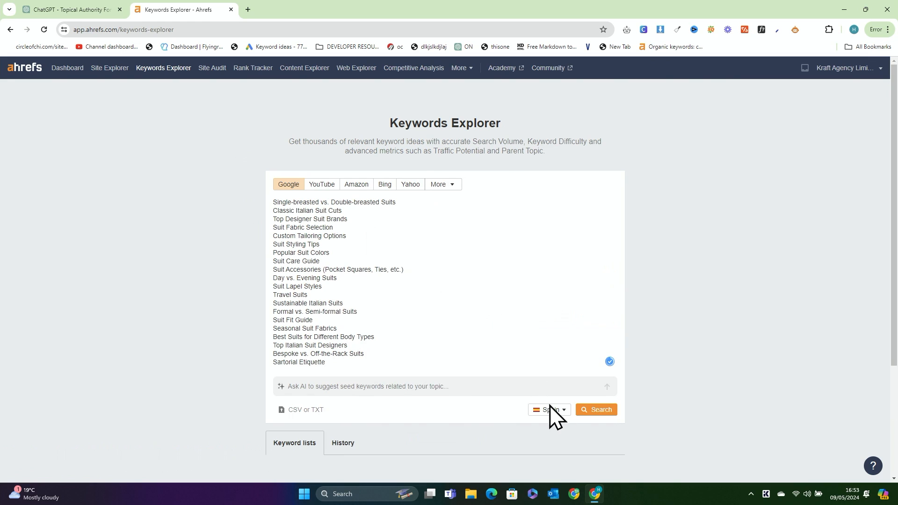
click(597, 409)
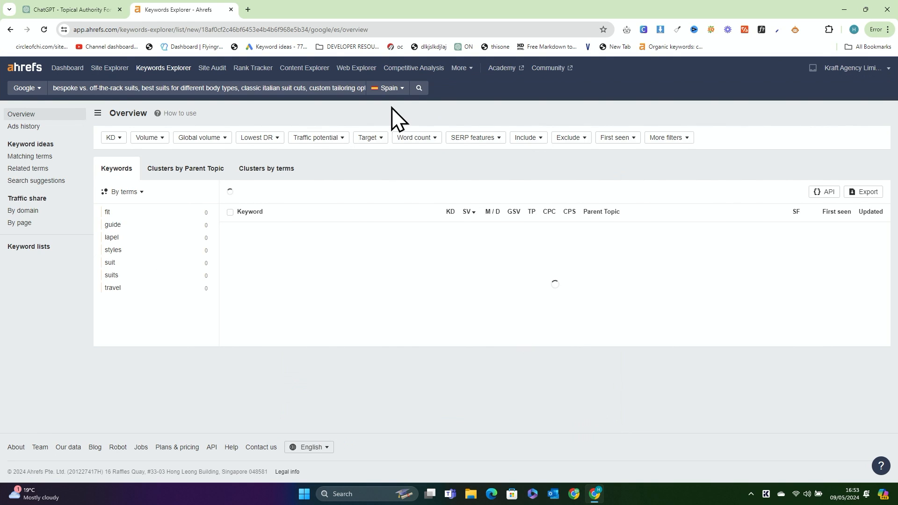
click(388, 88)
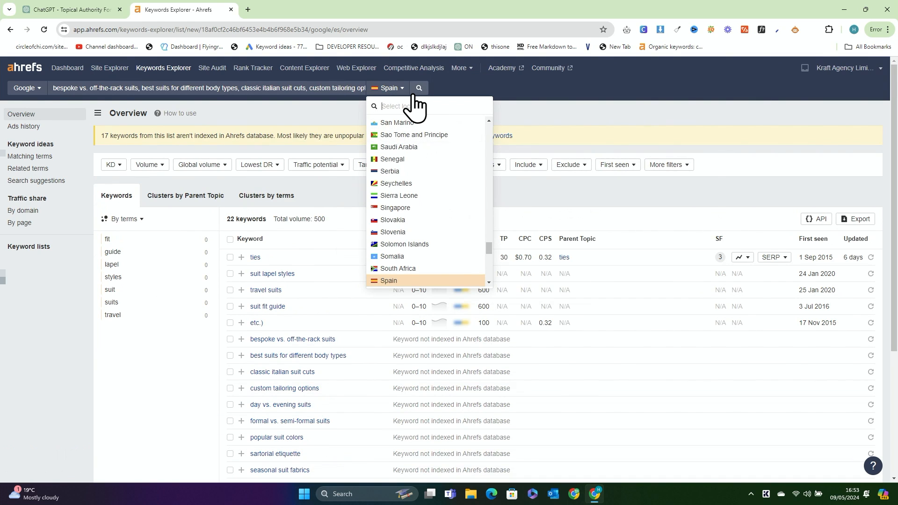
text(united)
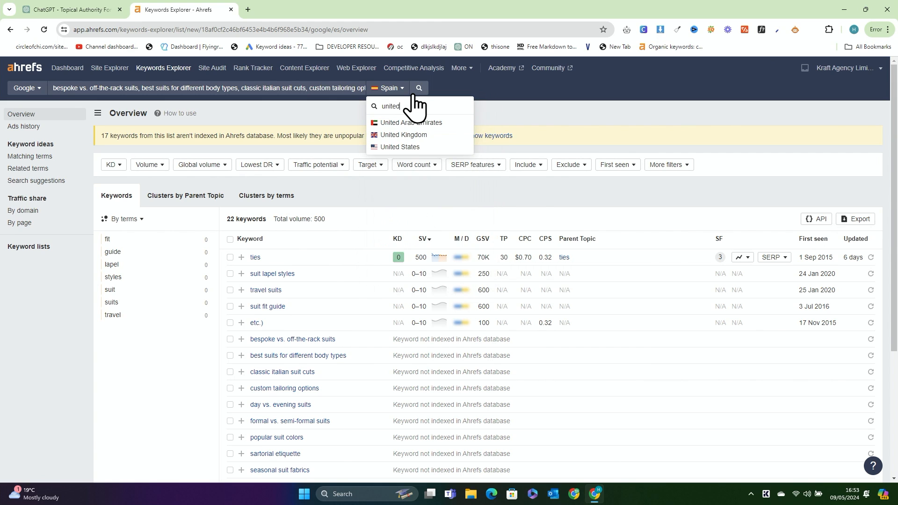
click(400, 147)
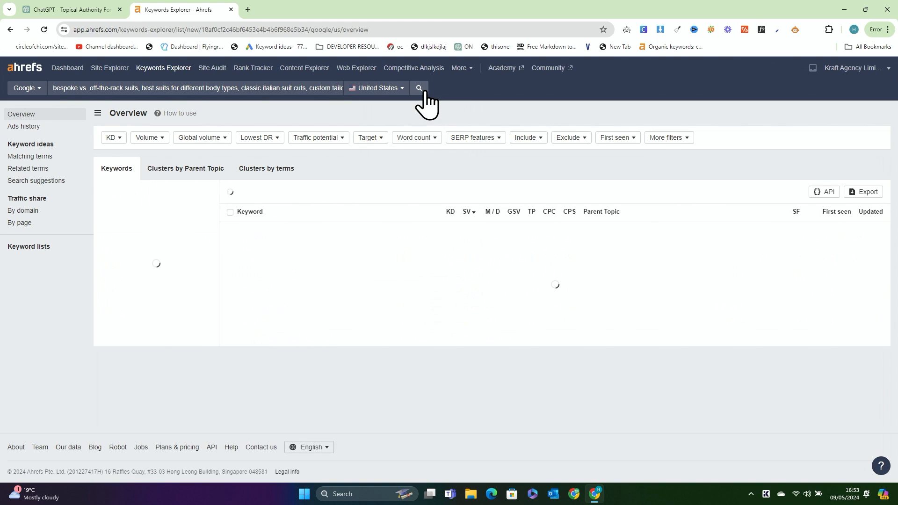
click(419, 88)
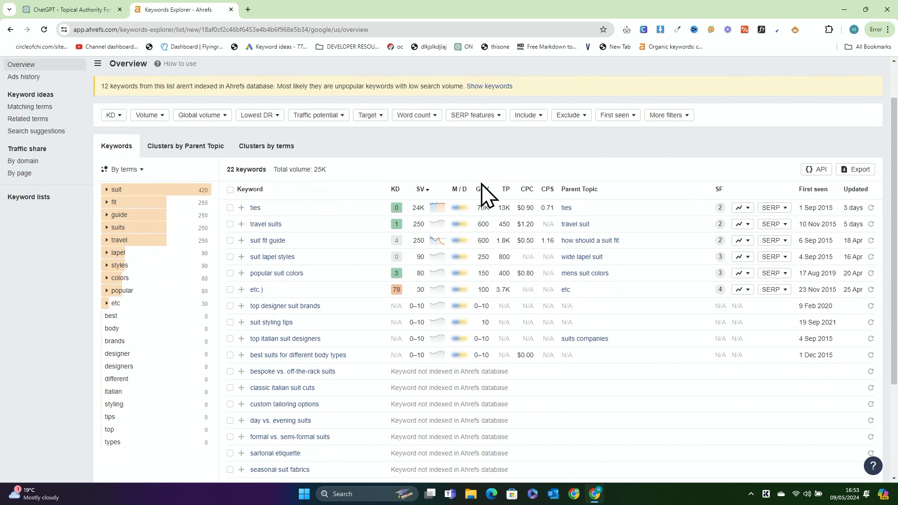
- Search the ChatGPT conversation for 'travel', then return to the Ahrefs United States results
click(66, 9)
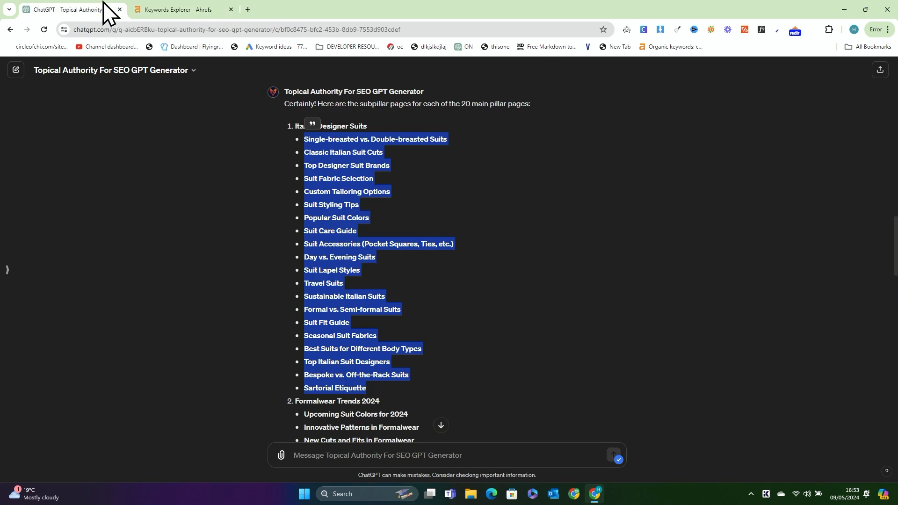
click(344, 292)
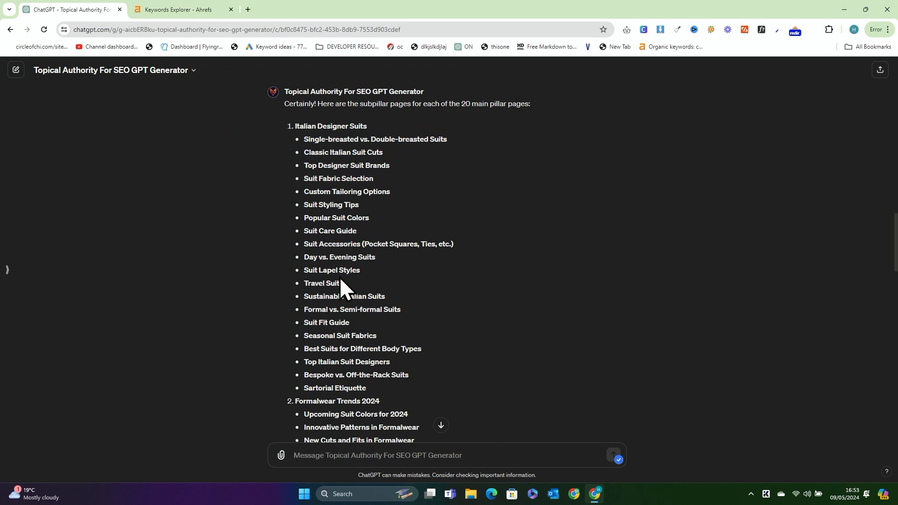
text(travel)
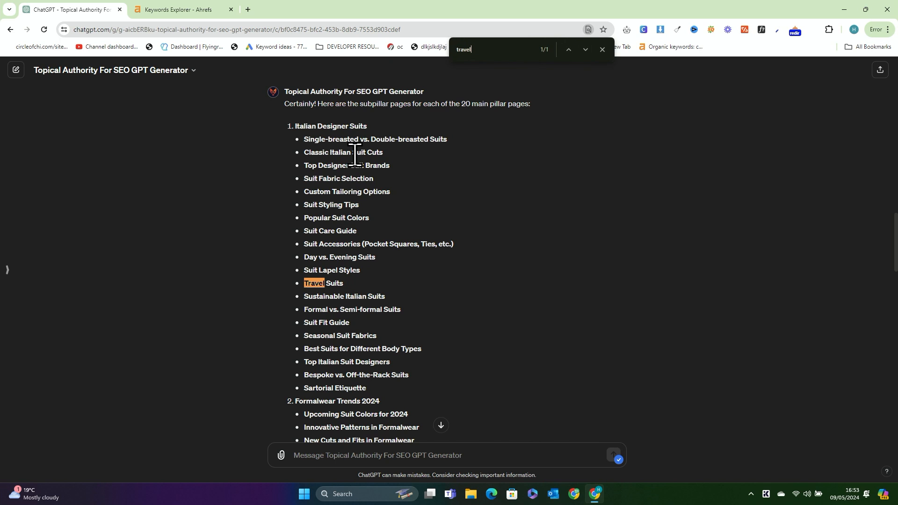
click(181, 10)
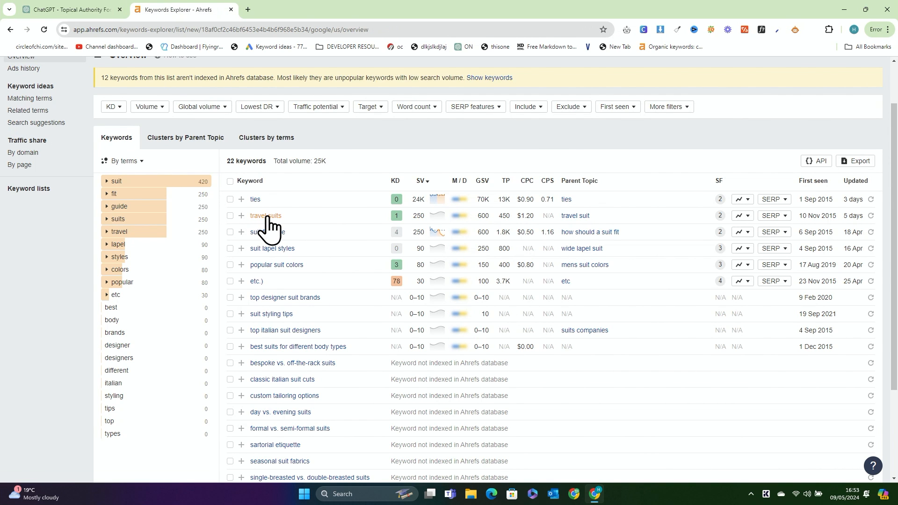
- View all Terms match keyword ideas for 'travel suits' in the United States
click(267, 215)
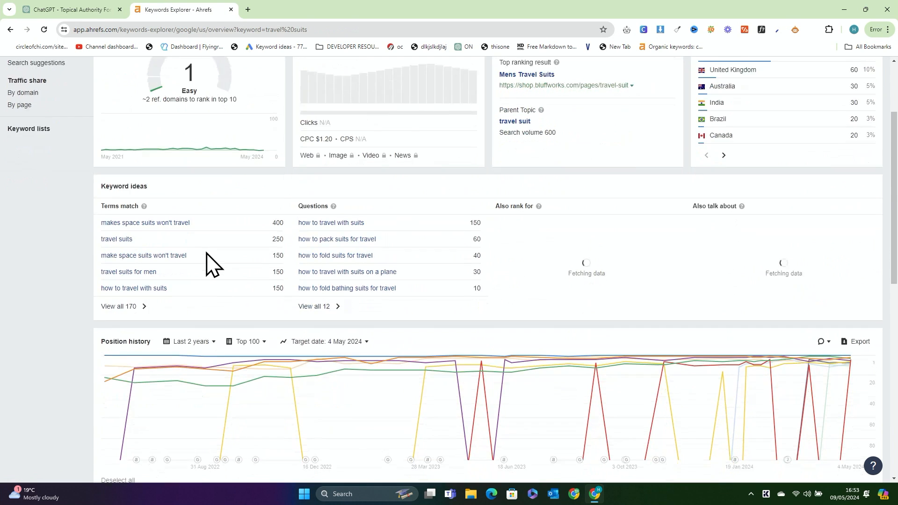
scroll(down, 3)
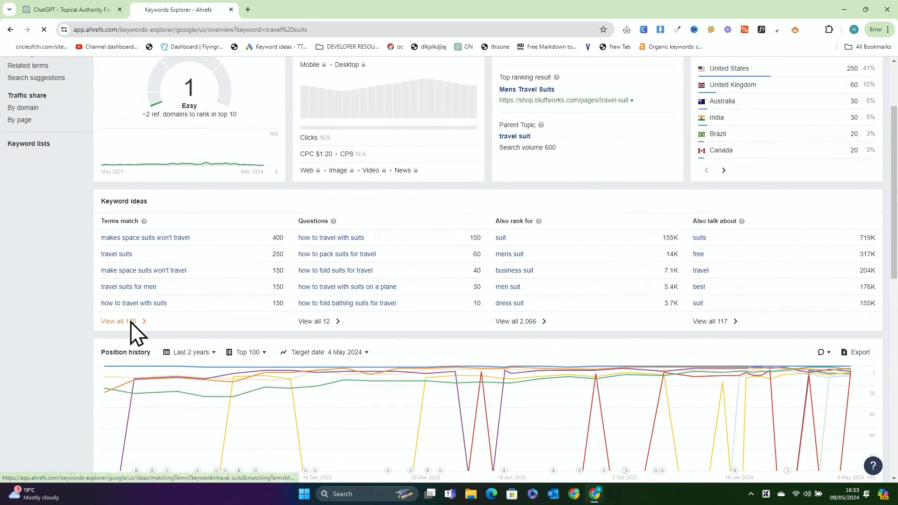
click(116, 322)
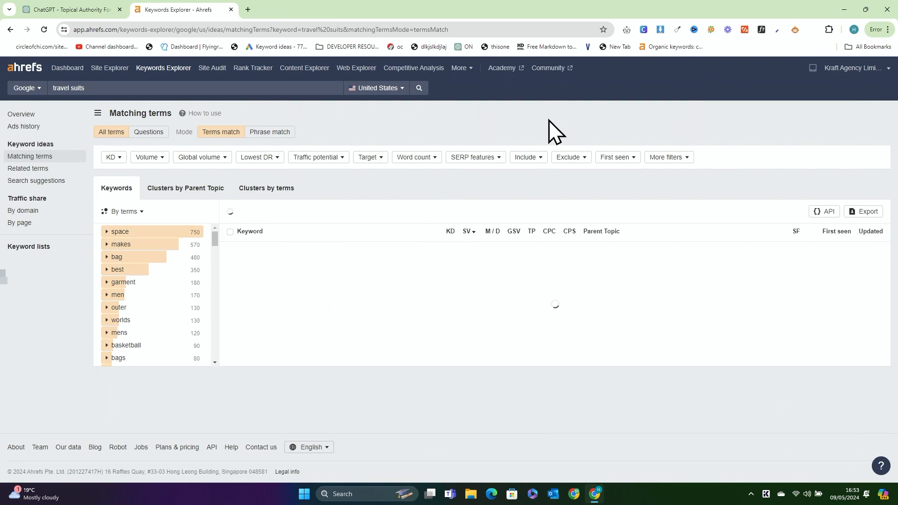